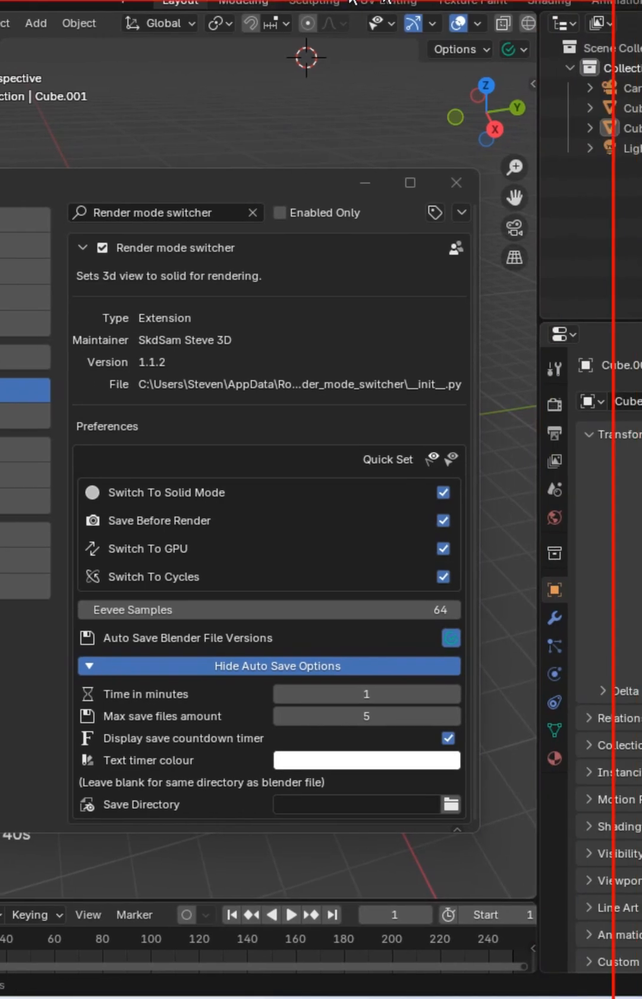
Set Max save files amount to 10, then collapse and re-expand the auto-save options
{"action": "left_click", "coordinate": [490, 48]}
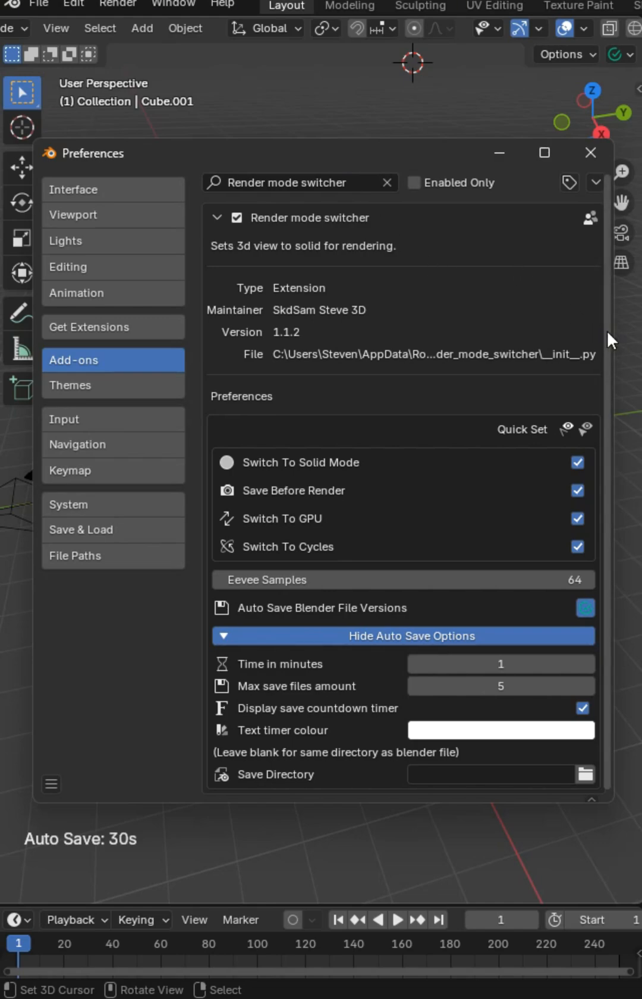
{"action": "mouse_move", "coordinate": [580, 364]}
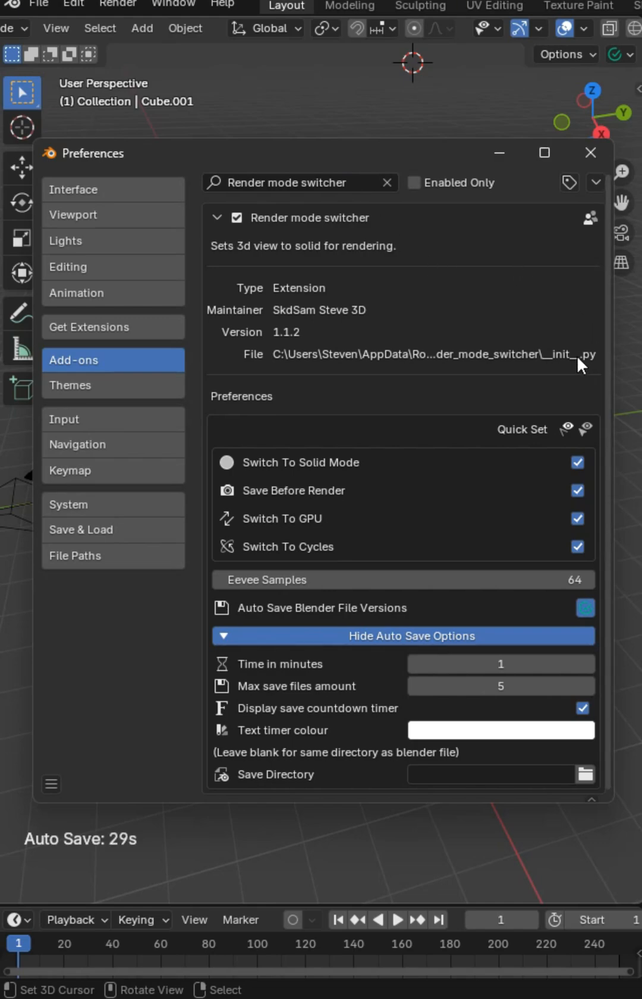
{"action": "mouse_move", "coordinate": [245, 469]}
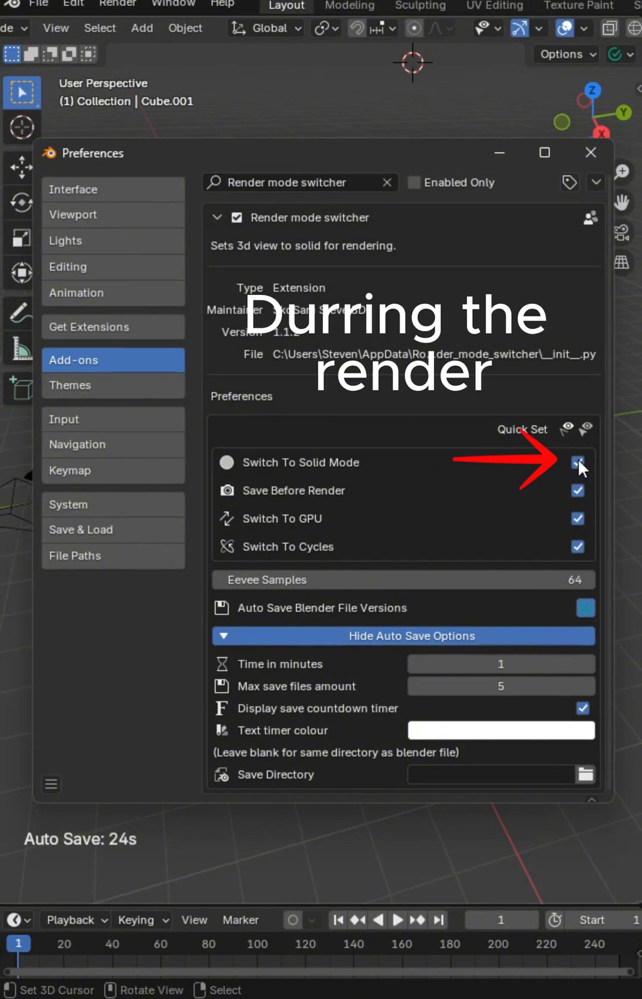
{"action": "left_click", "coordinate": [577, 461]}
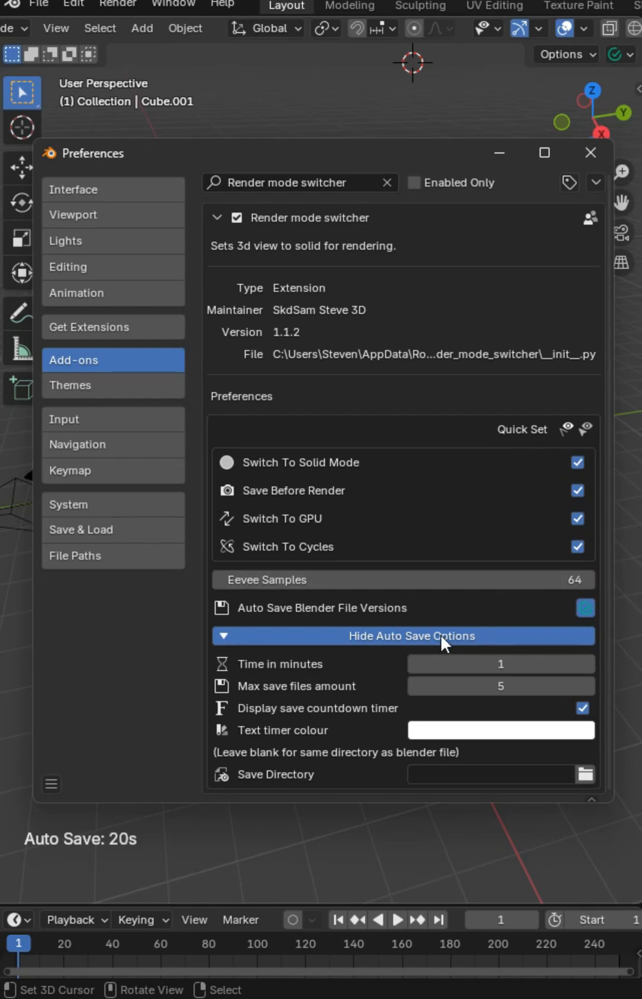
{"action": "left_click", "coordinate": [413, 635]}
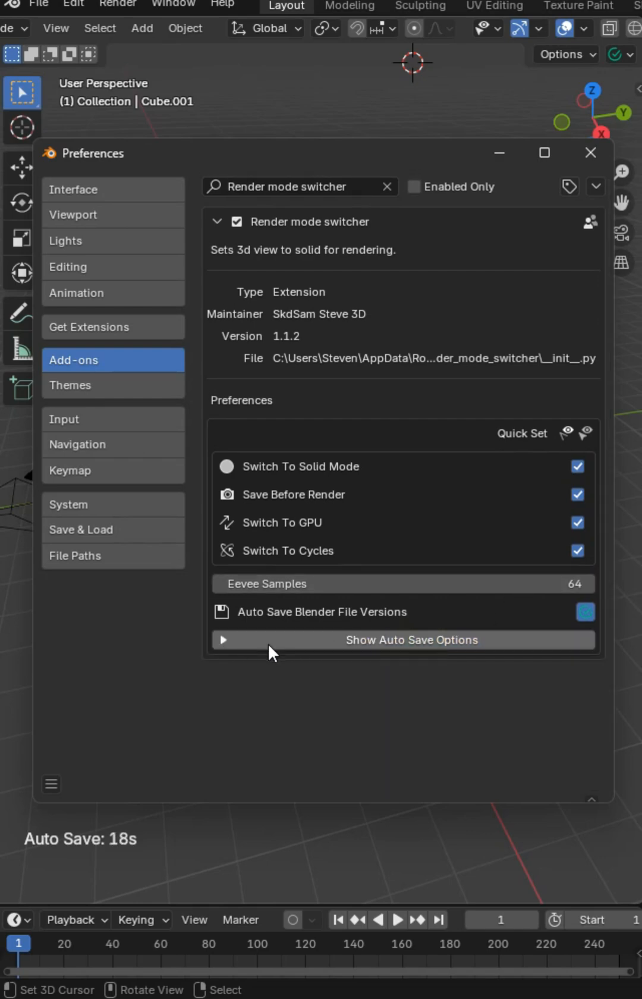
{"action": "left_click", "coordinate": [411, 640]}
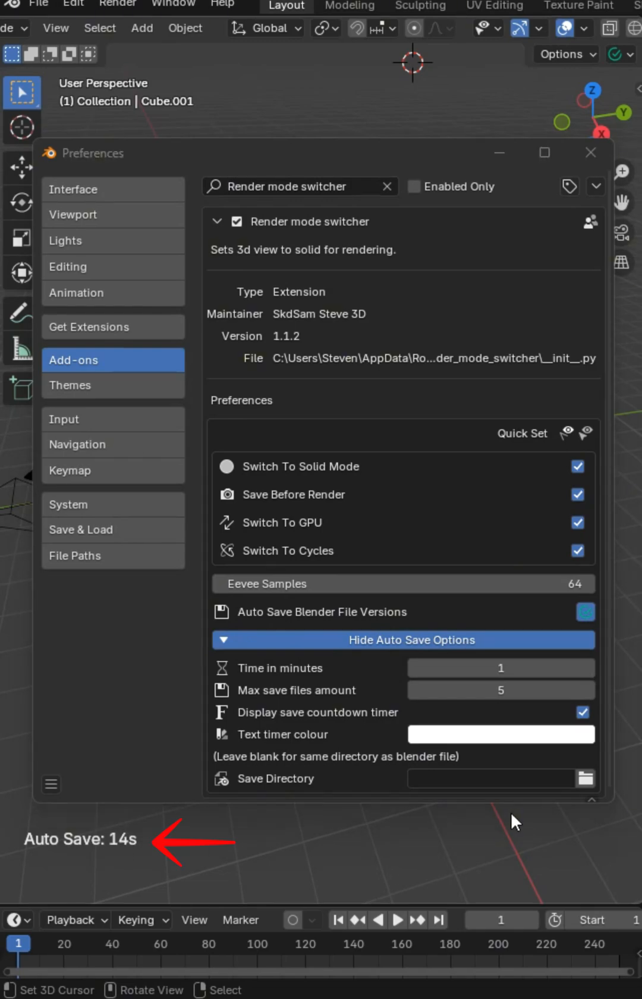
{"action": "mouse_move", "coordinate": [289, 828]}
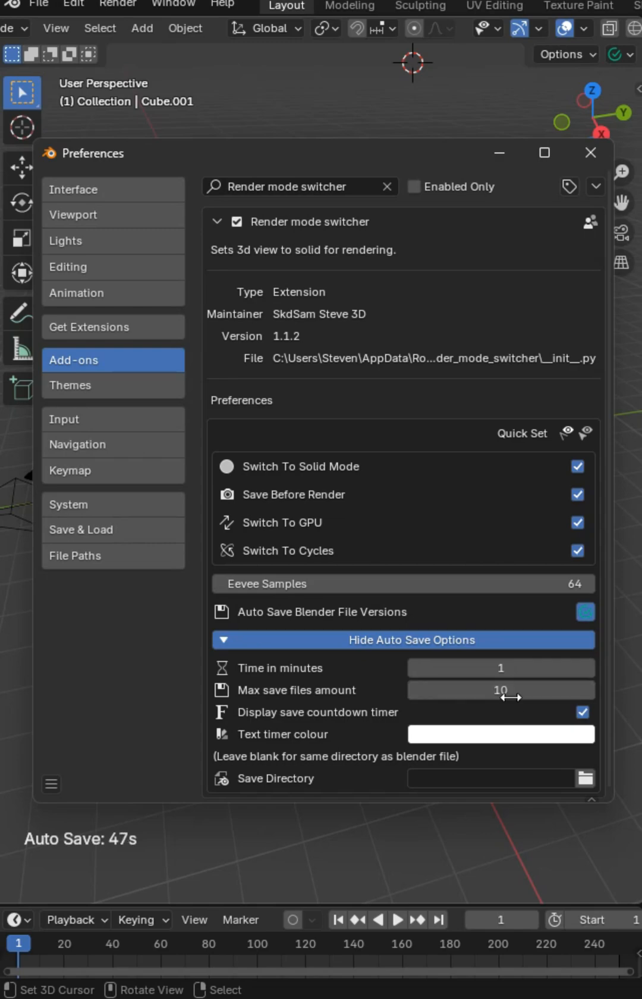
{"action": "mouse_move", "coordinate": [407, 746]}
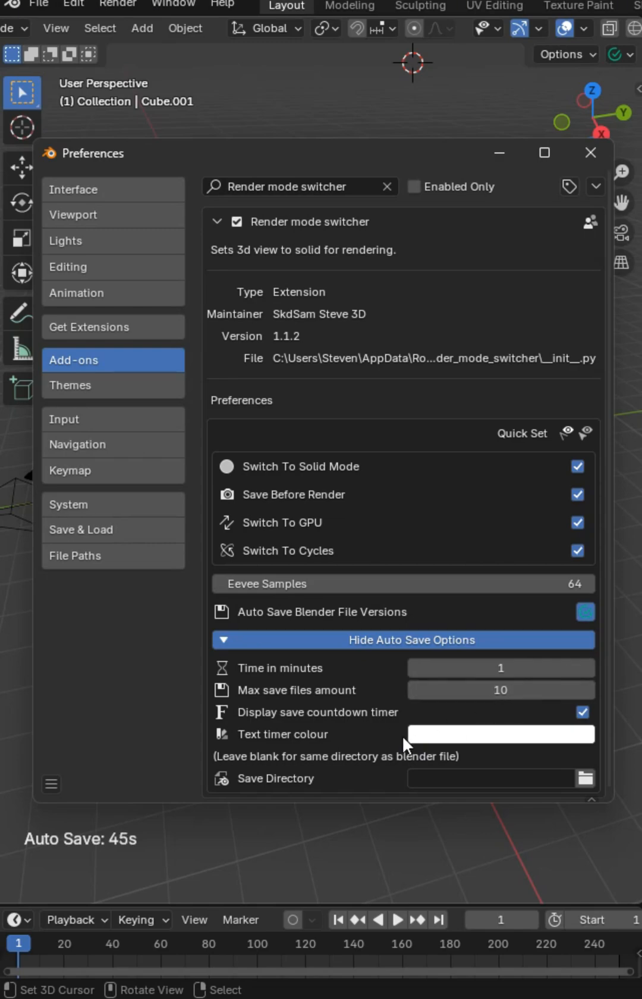
{"action": "mouse_move", "coordinate": [467, 732]}
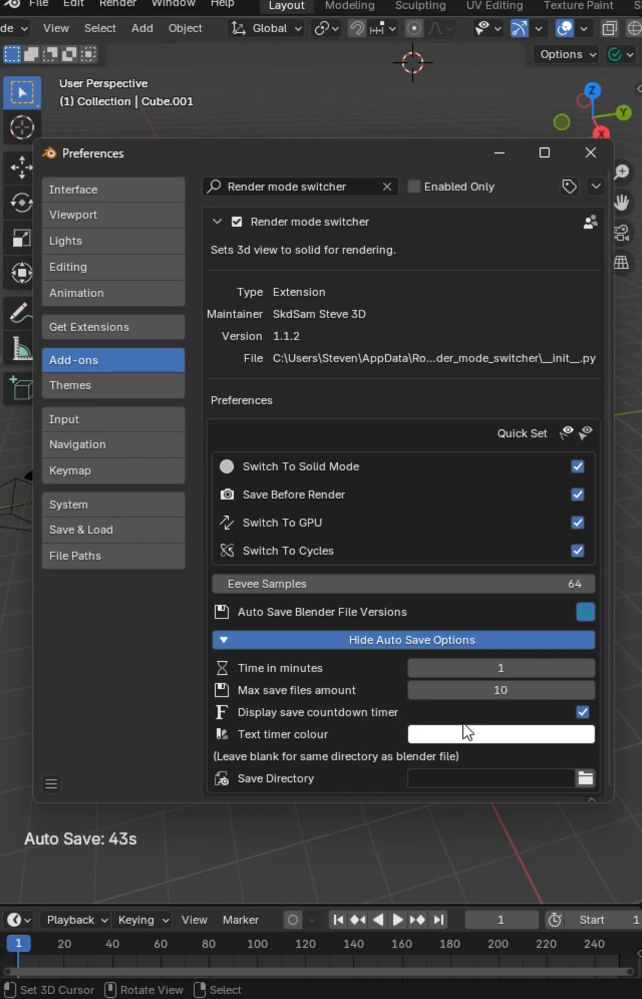